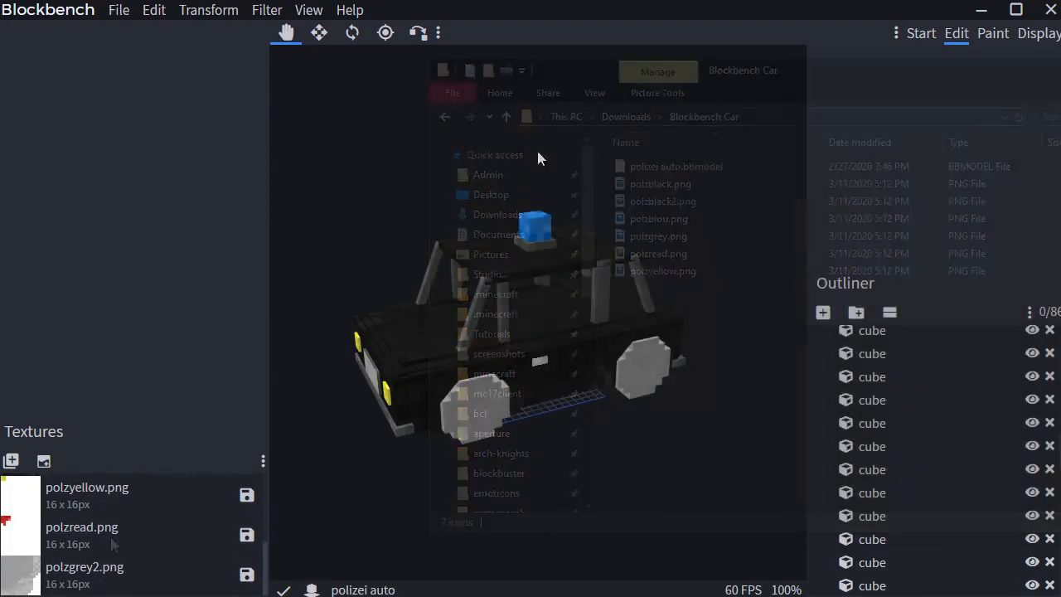
Export the car as OBJ into a new blockbench_car folder under config/blockbuster/models
click(120, 10)
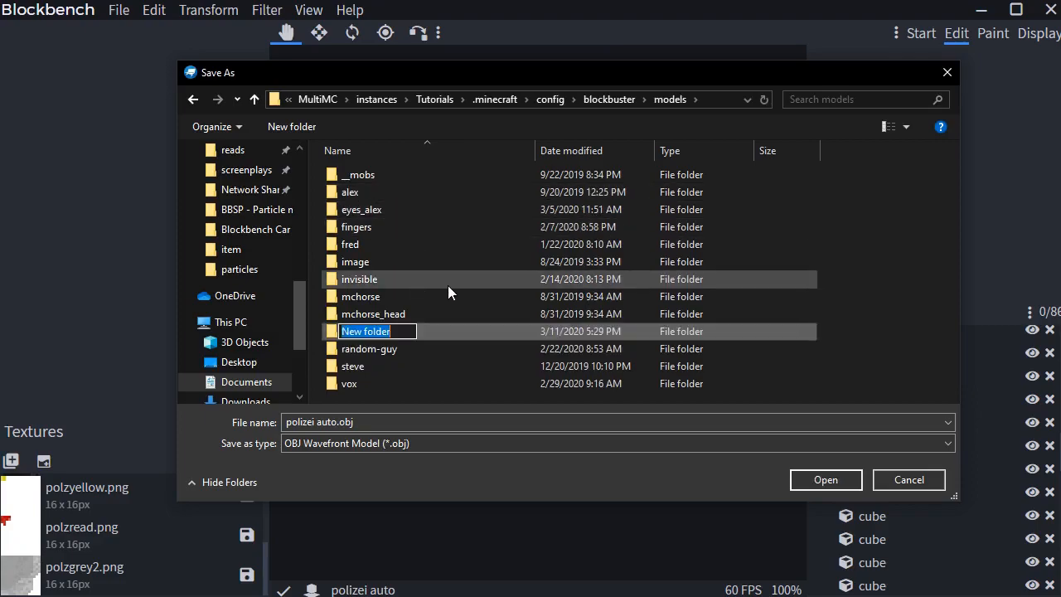
text(blockbench_car)
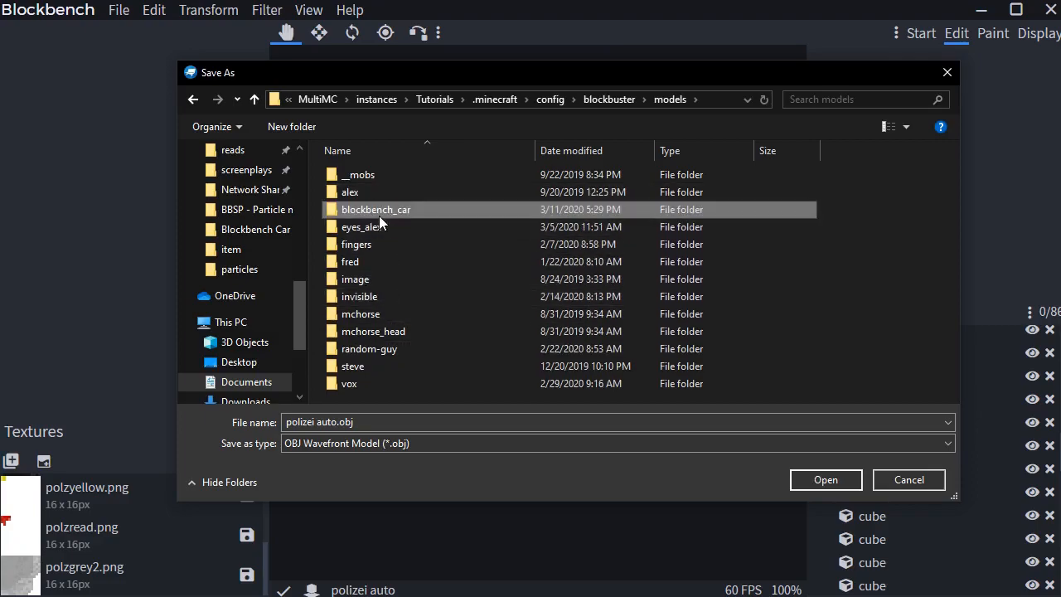
double_click(375, 209)
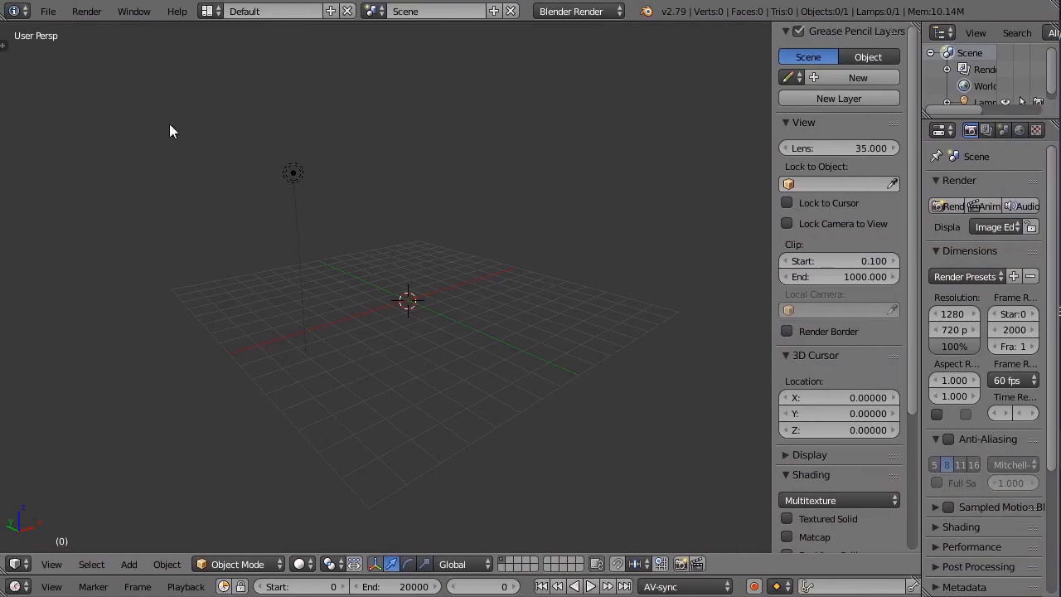
Import model.obj from the blockbench_car folder as a Wavefront OBJ
click(49, 10)
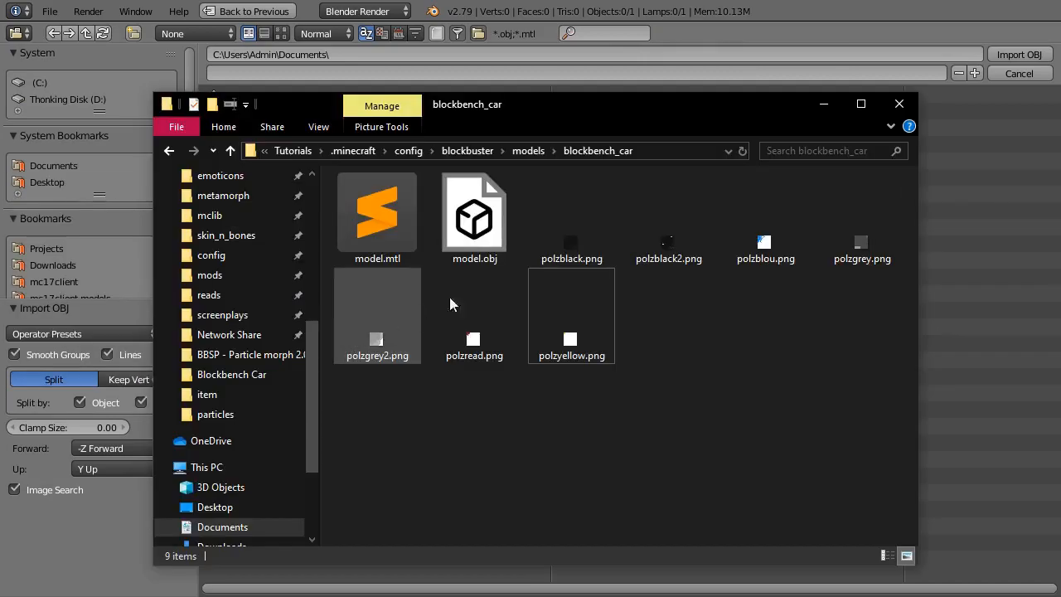
click(474, 215)
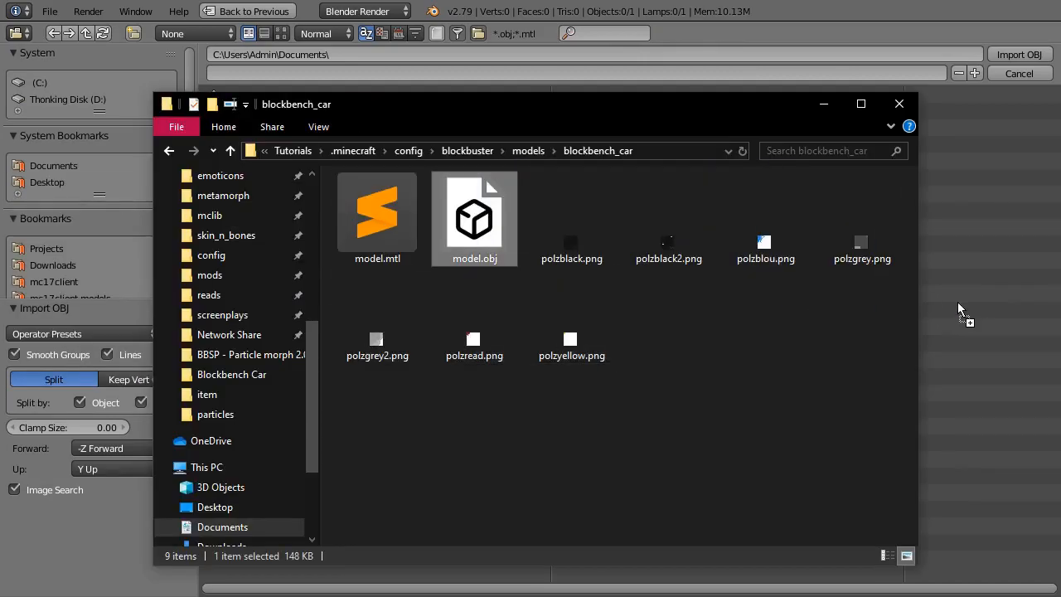
click(1018, 53)
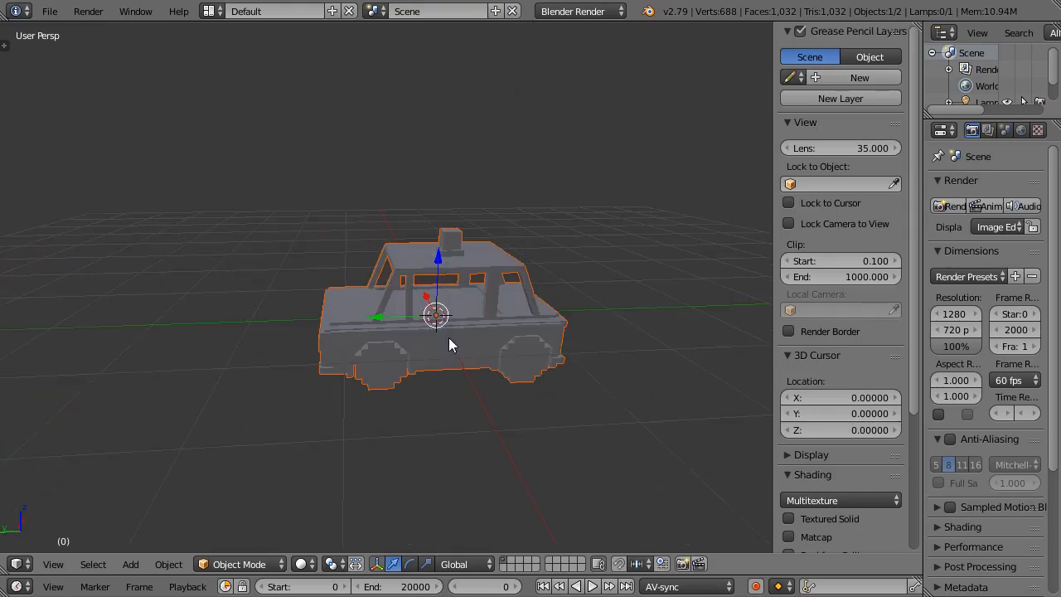
mouse_move(428, 358)
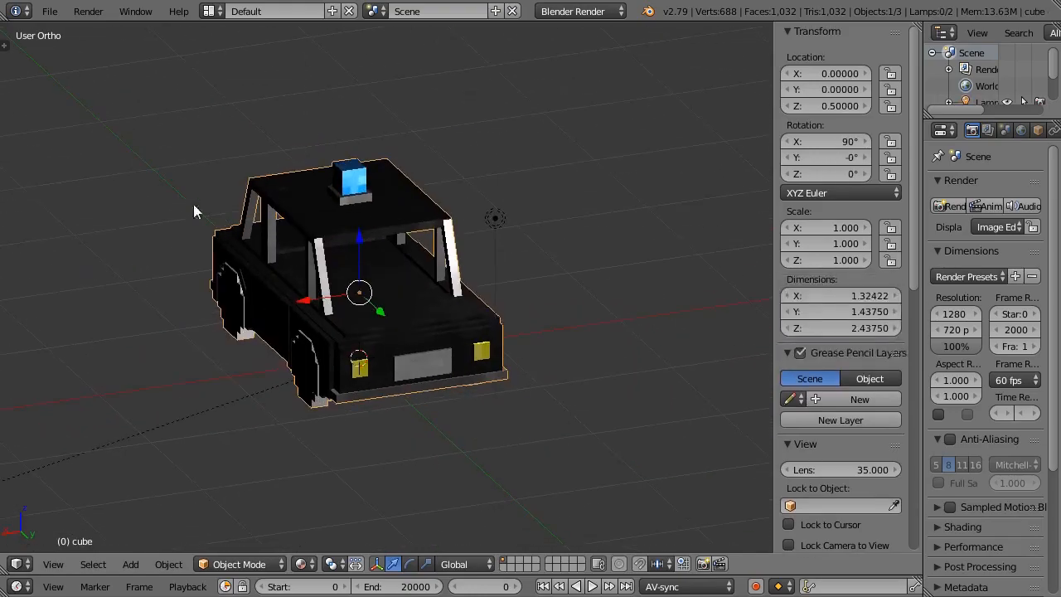
Start a Wavefront (.obj) export and scroll through the export browser
click(50, 10)
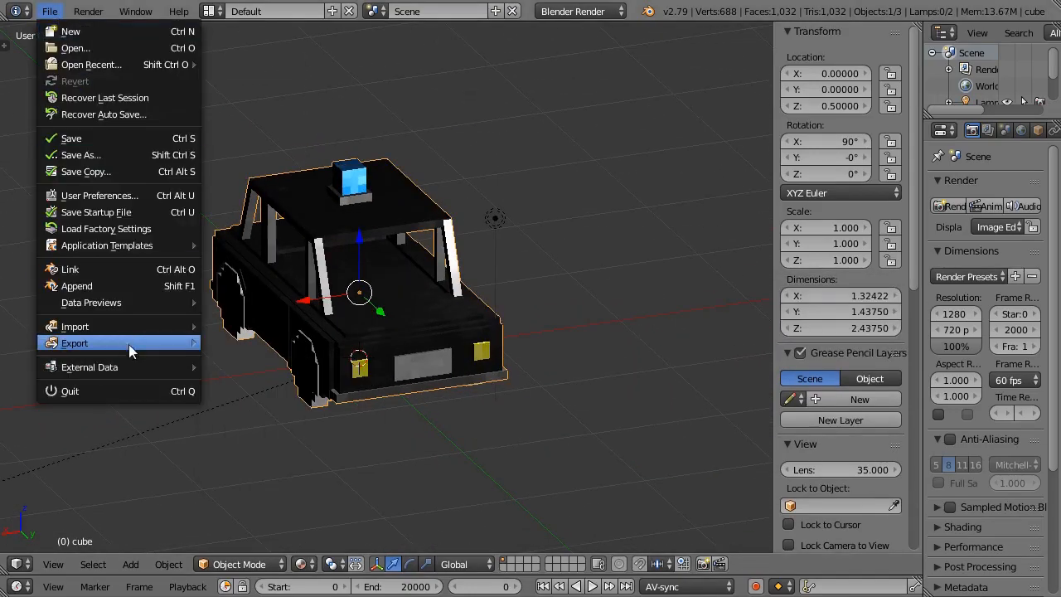
click(74, 342)
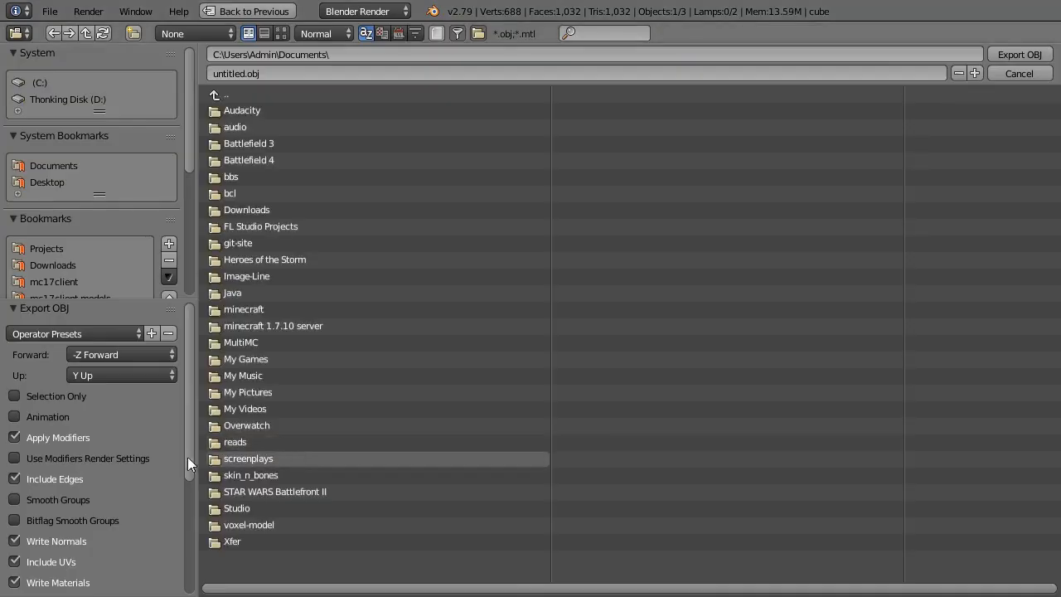
scroll(down, 3)
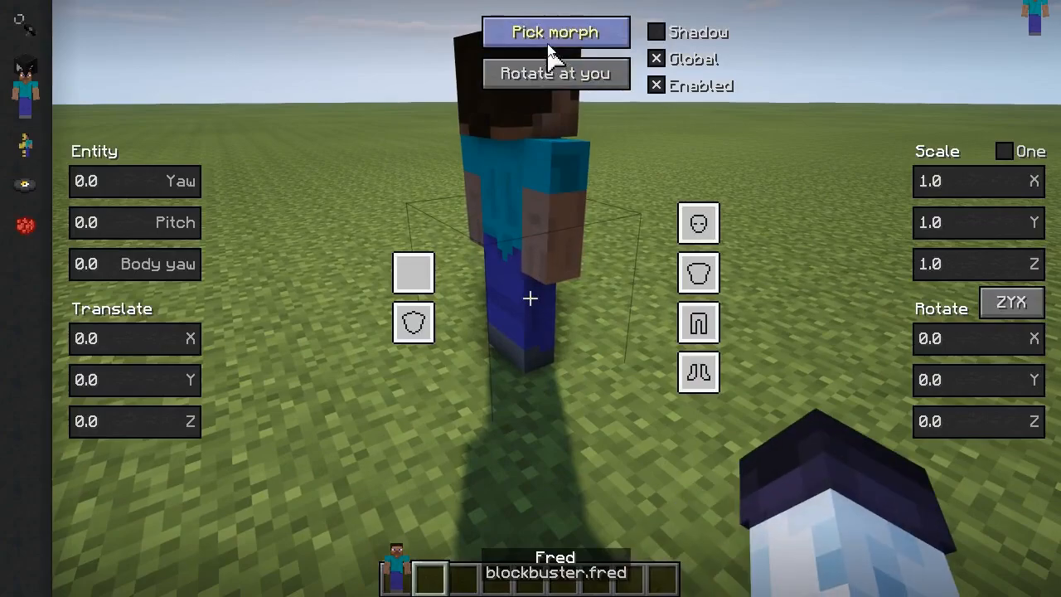
Show the list of available morphs from the model block editor
click(555, 31)
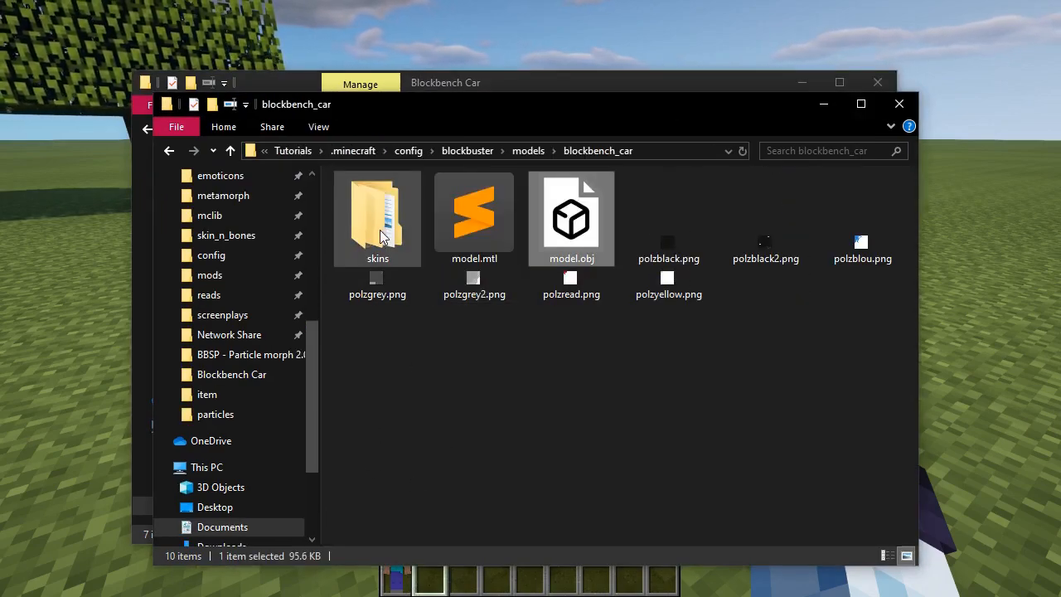
Look inside the skins folder, then return up to blockbench_car
double_click(378, 215)
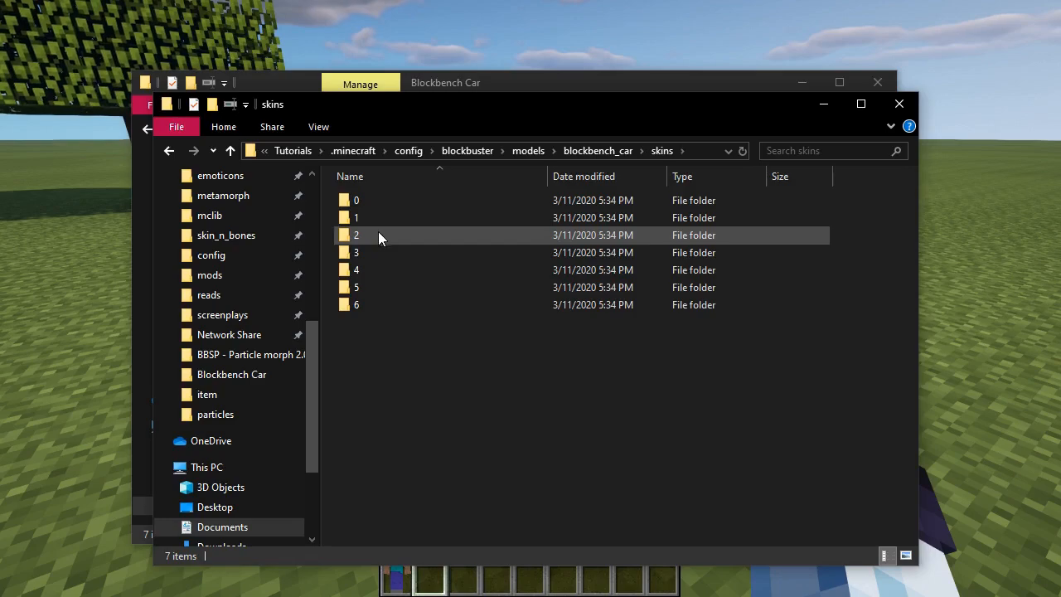
key(ctrl+a)
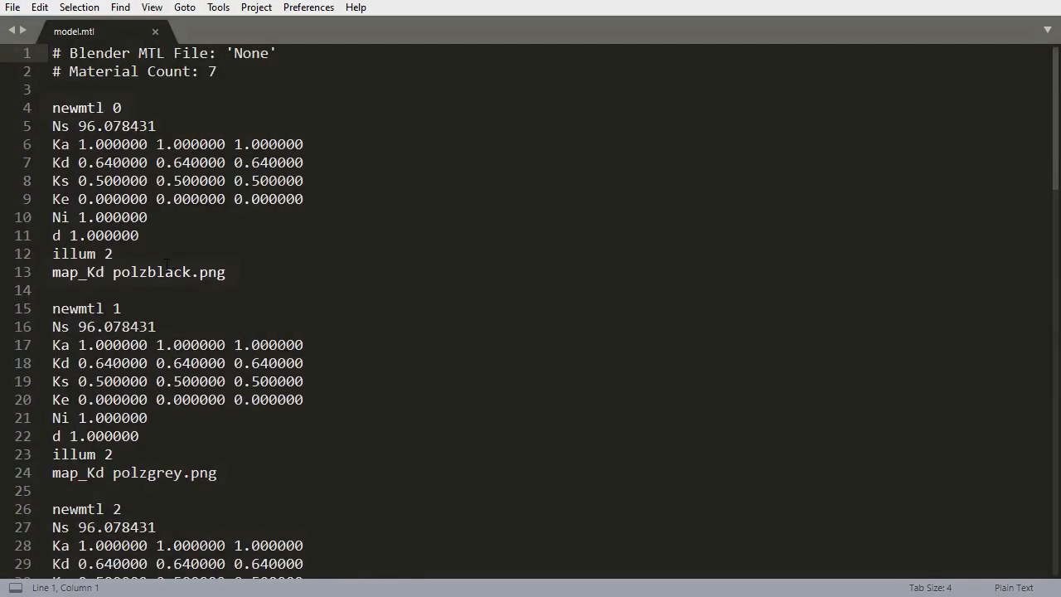
Copy the texture name polzblack from material 0's map_Kd line
double_click(154, 272)
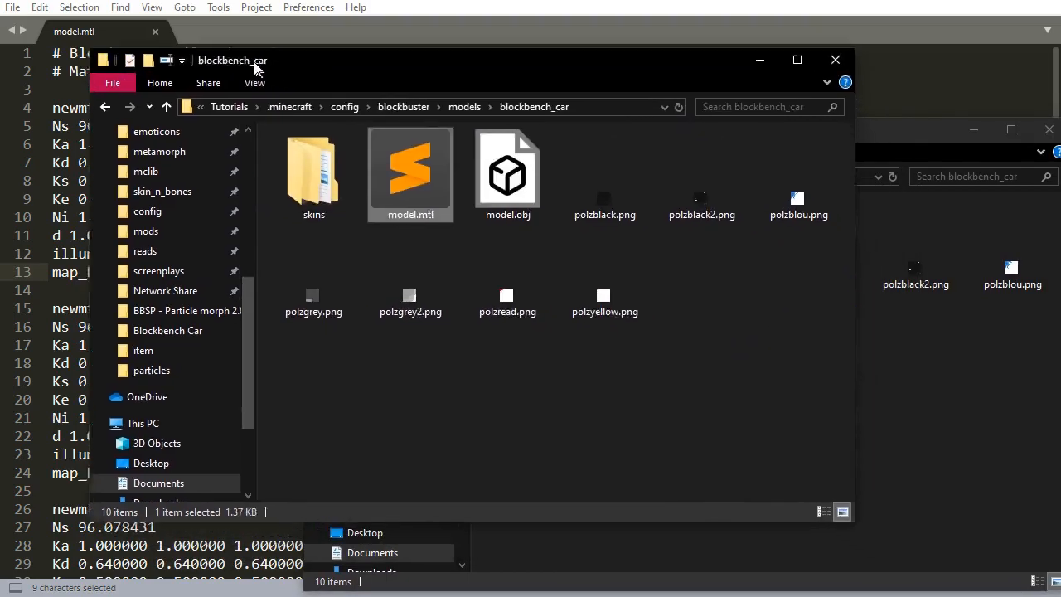
Place the matching polz*.png texture into skins folder 0
double_click(313, 169)
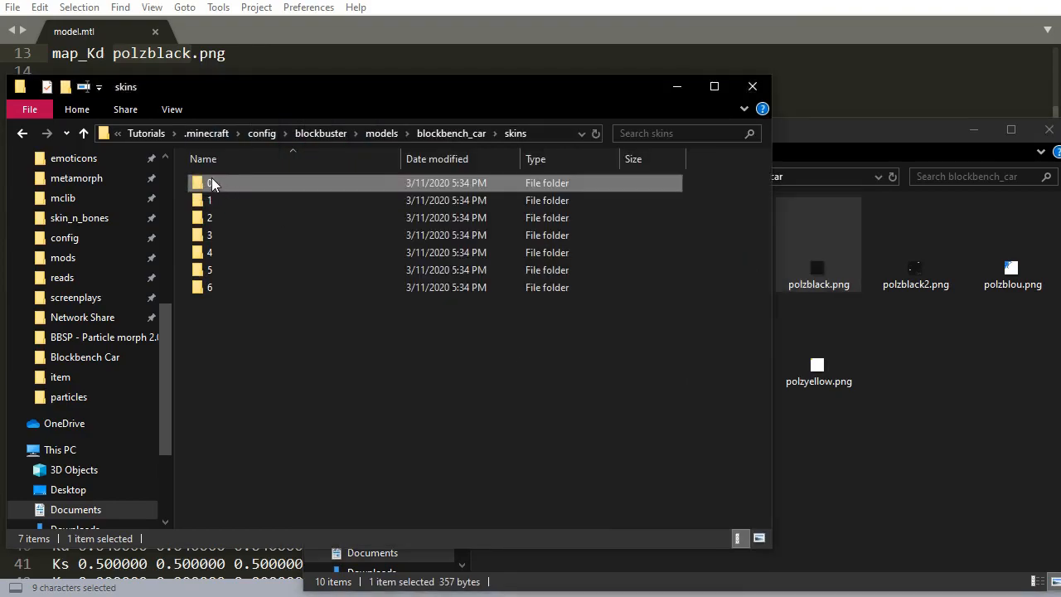
double_click(209, 182)
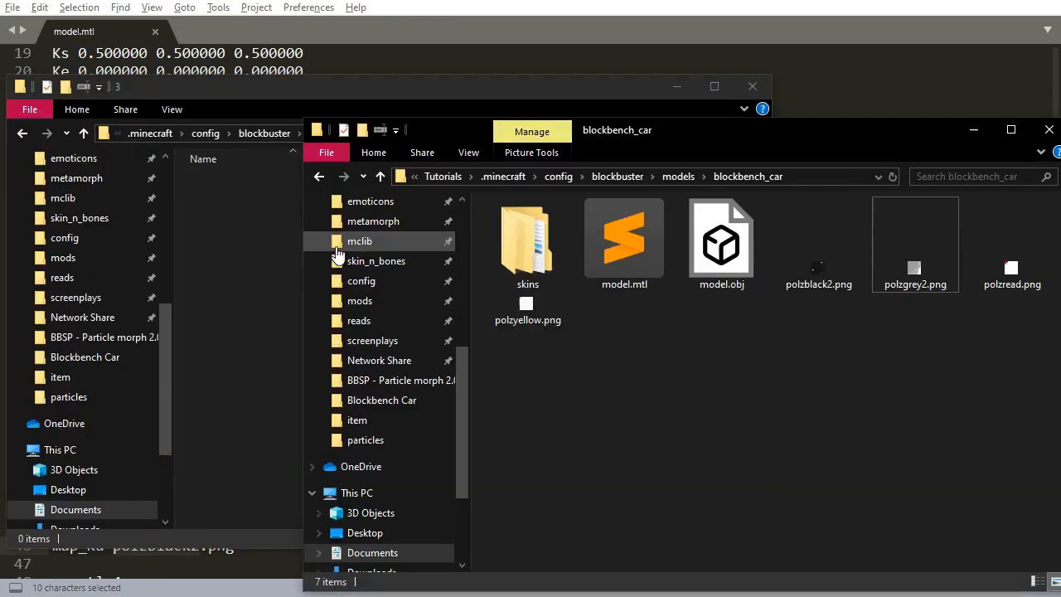
click(819, 241)
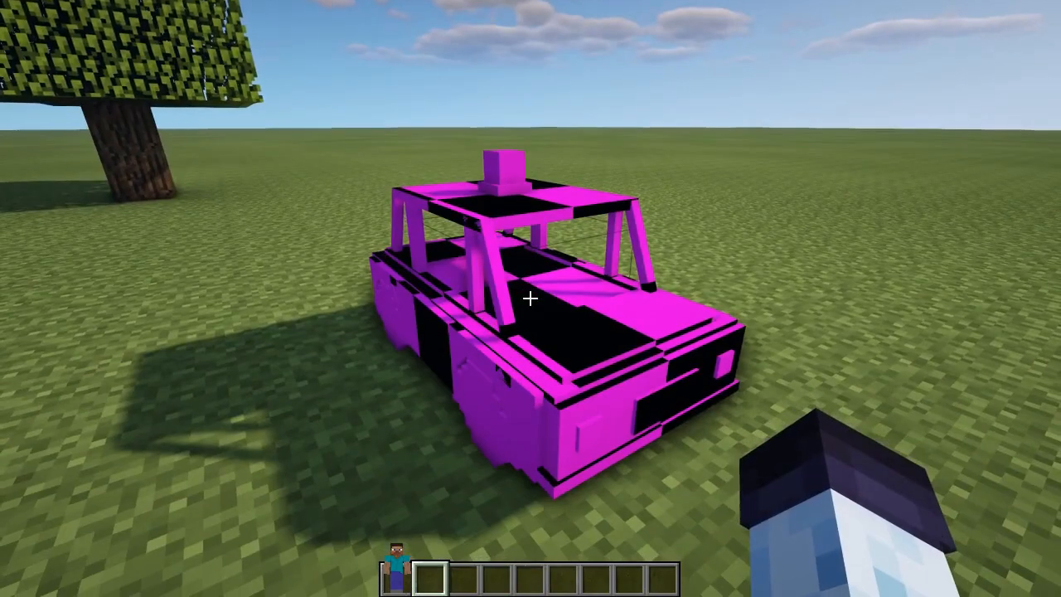
Run /model clear and pick the police car morph to render it fully textured
text(/model cle)
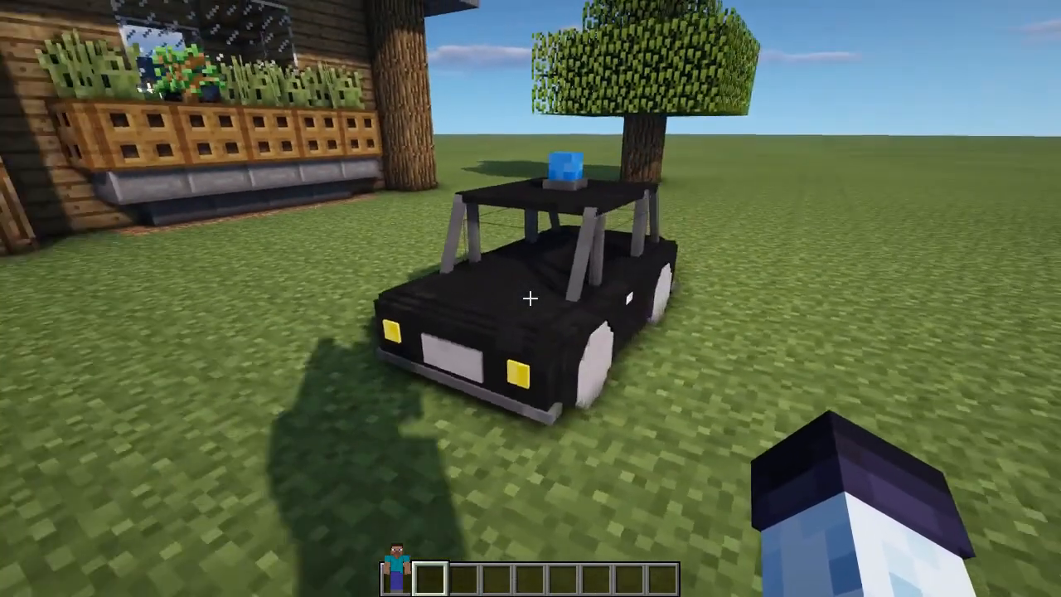
mouse_move(531, 299)
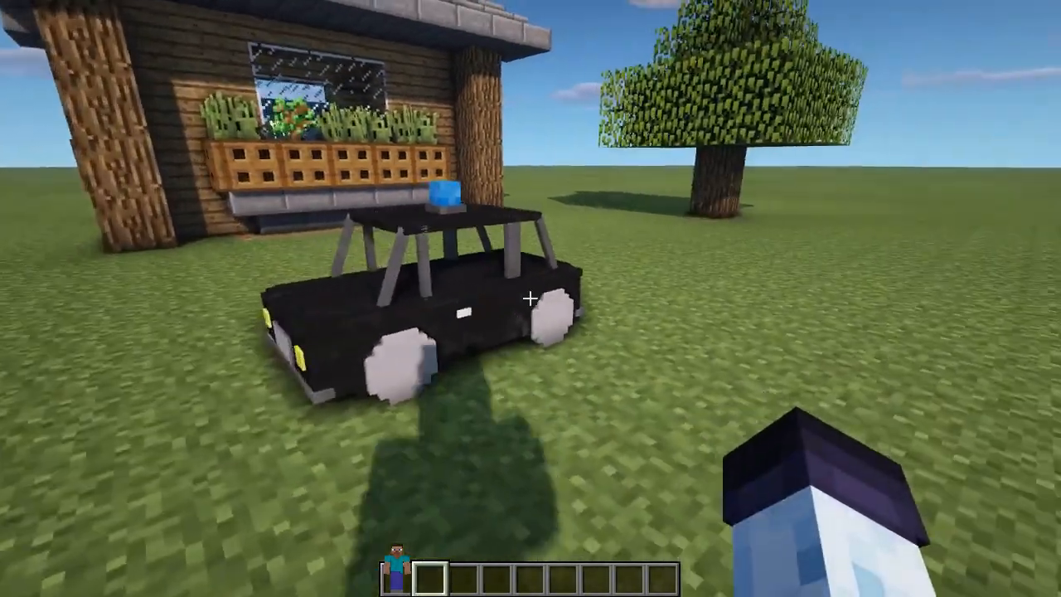
mouse_move(530, 299)
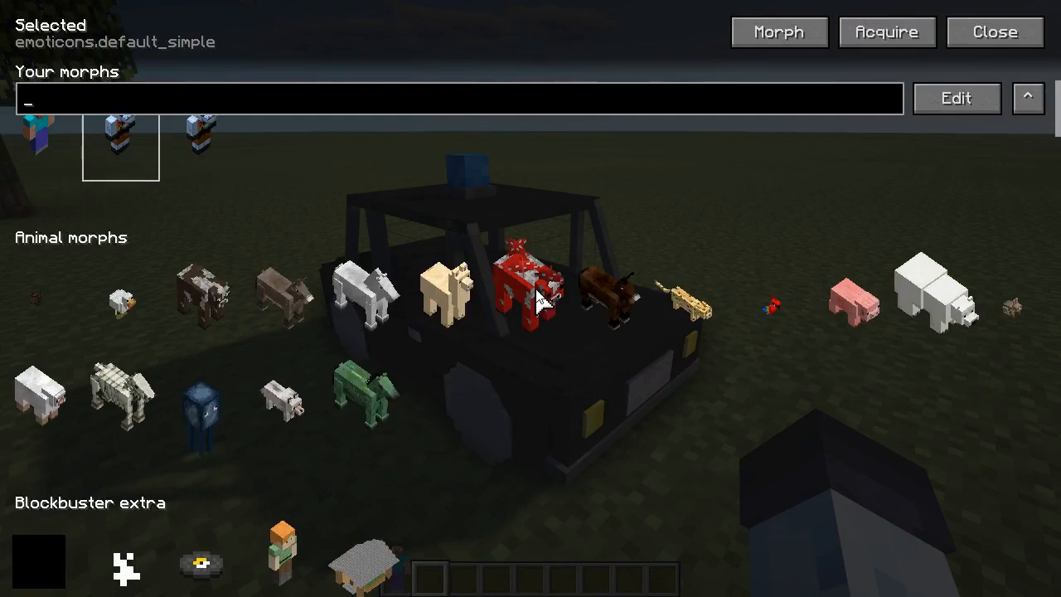
click(994, 32)
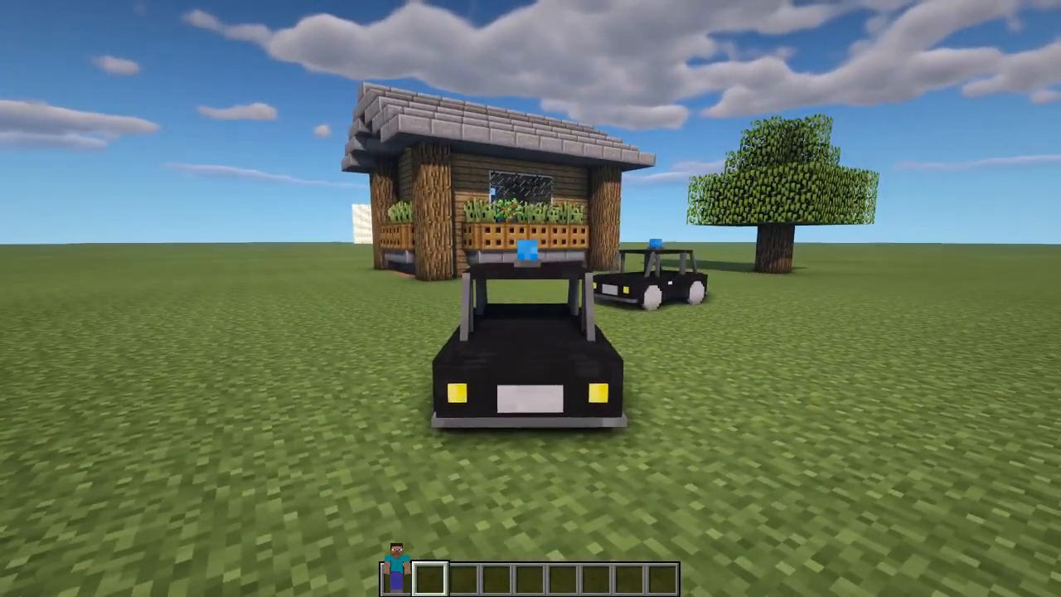
mouse_move(530, 299)
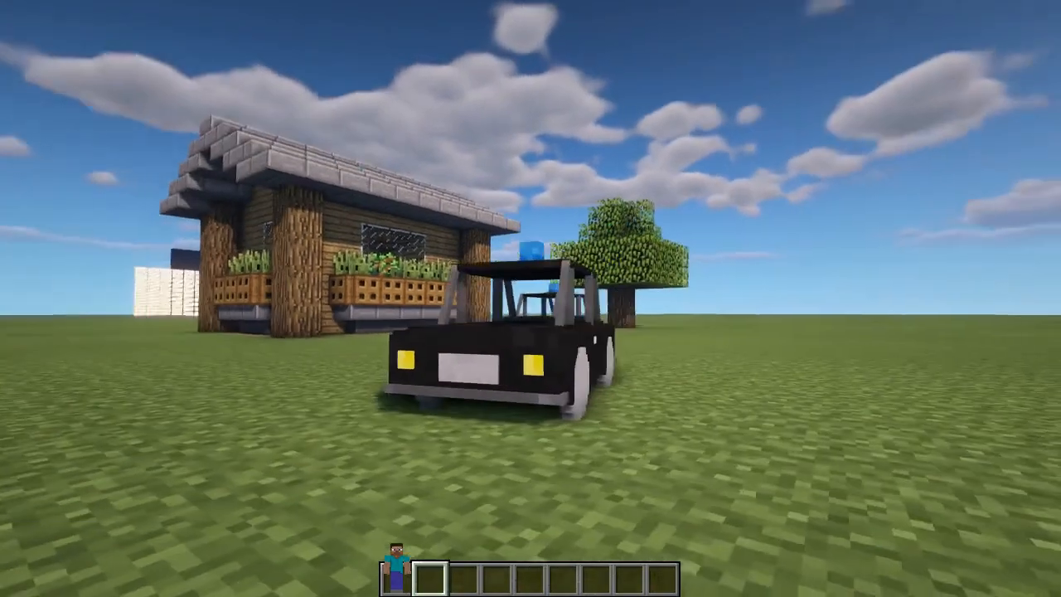